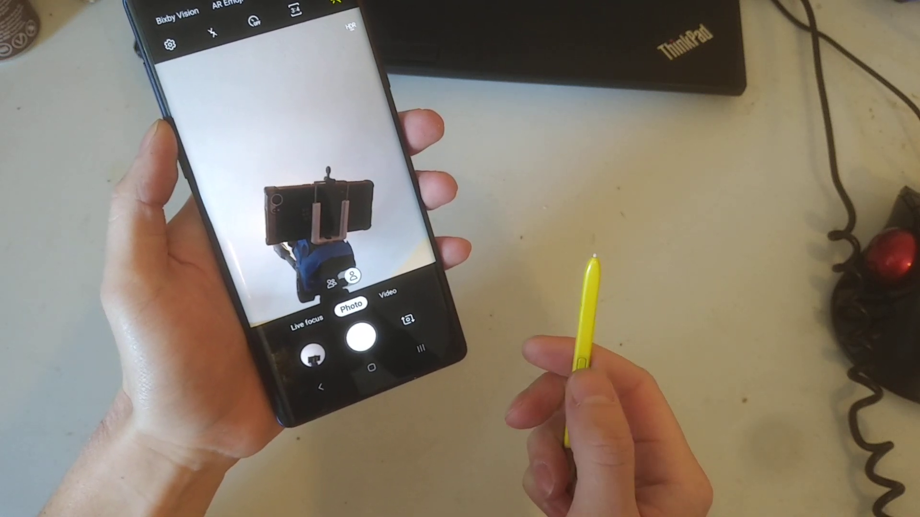
Capture a photo of the phone on its stand using the S Pen button as remote shutter
left_click(350, 335)
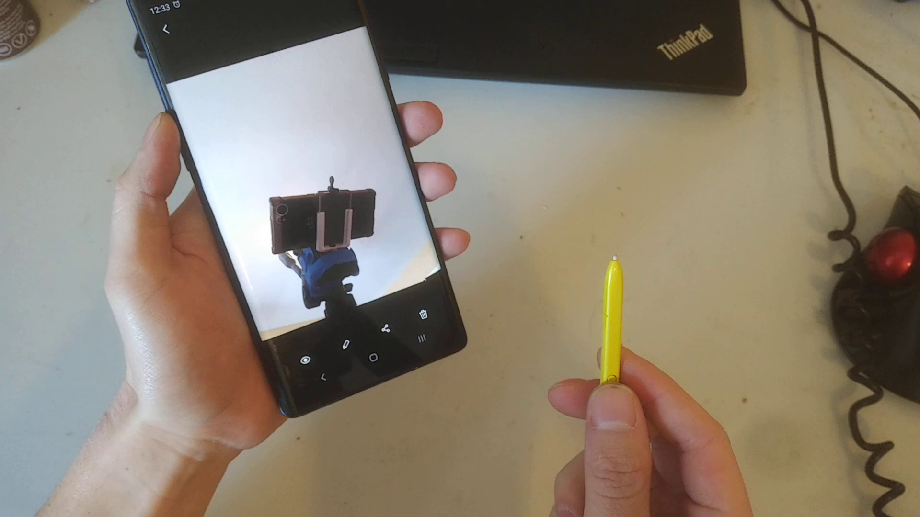